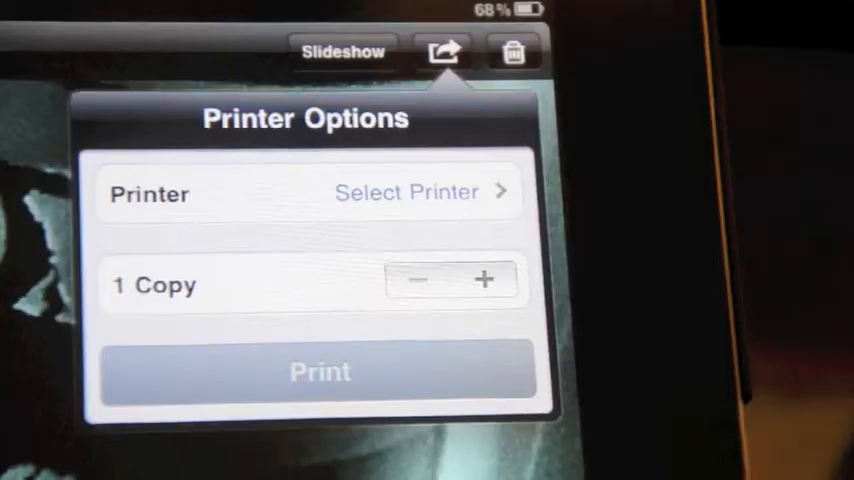
Look for a printer to print the photo, finding no AirPrint printers yet.
click(406, 192)
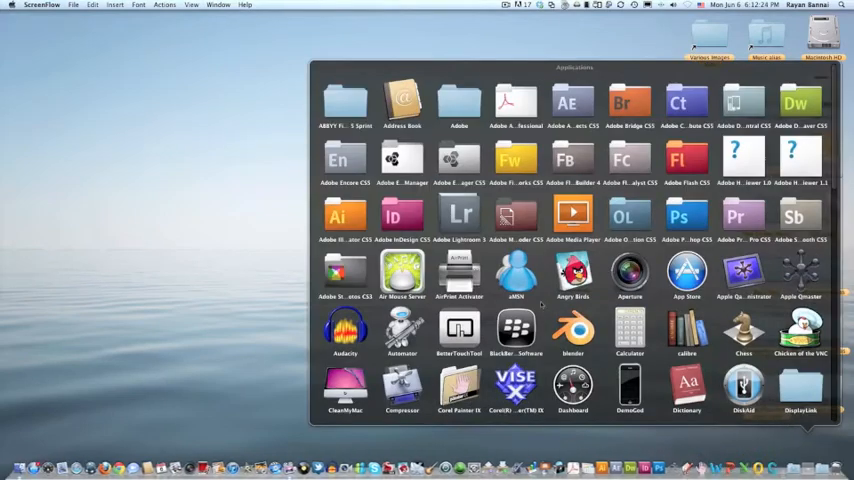
Launch AirPrint Activator from the Mac's Applications folder.
double_click(460, 270)
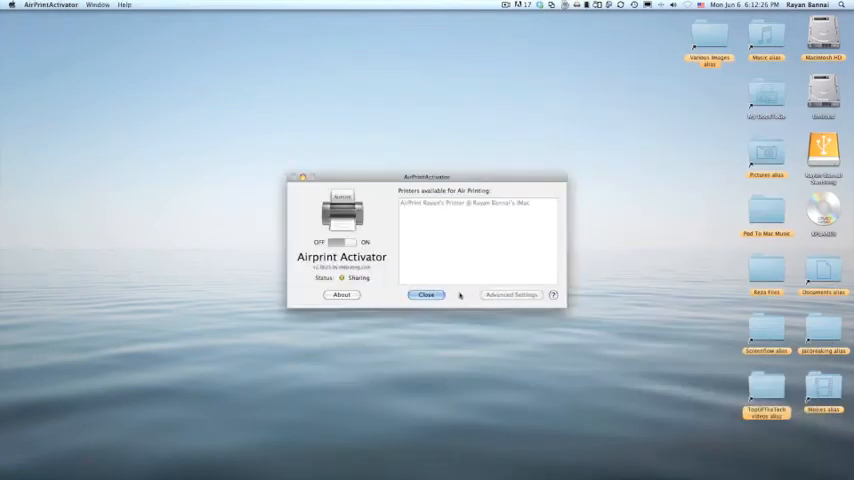
mouse_move(434, 264)
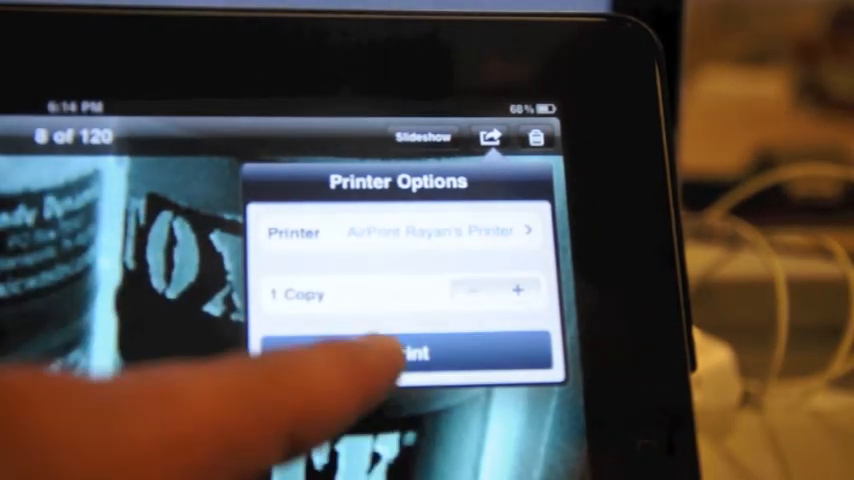
Choose the Mac's shared AirPrint printer in the iPad's Printer Options.
click(400, 232)
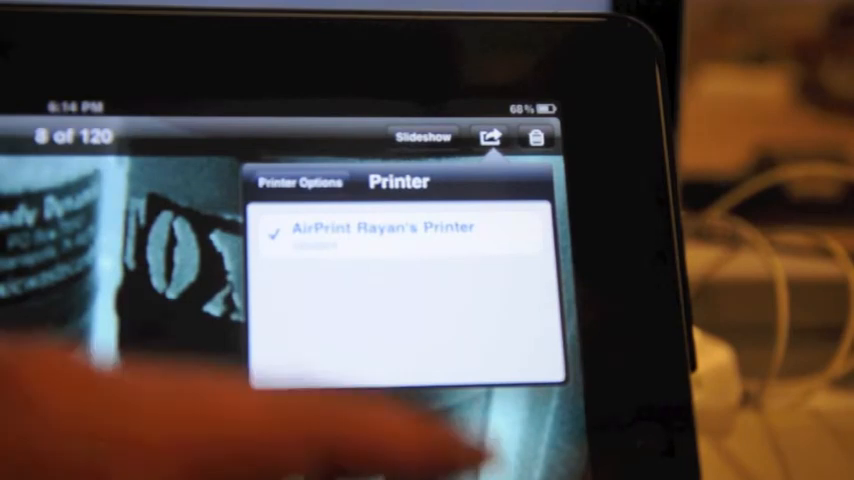
click(382, 228)
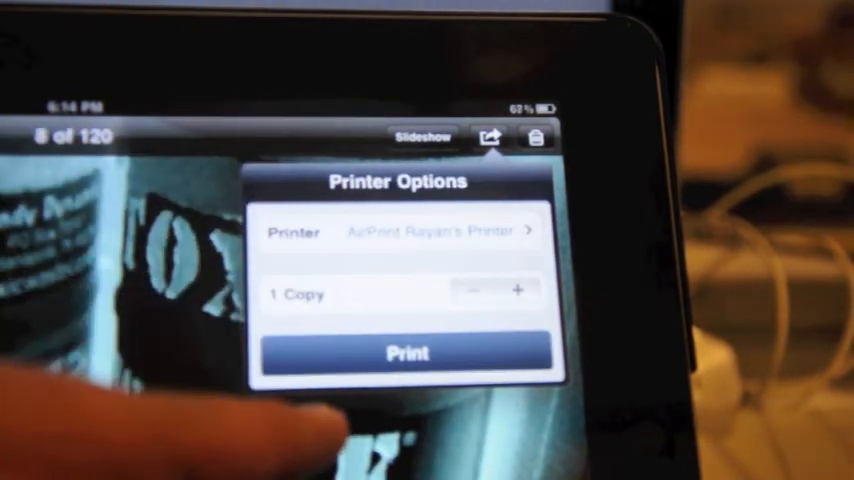